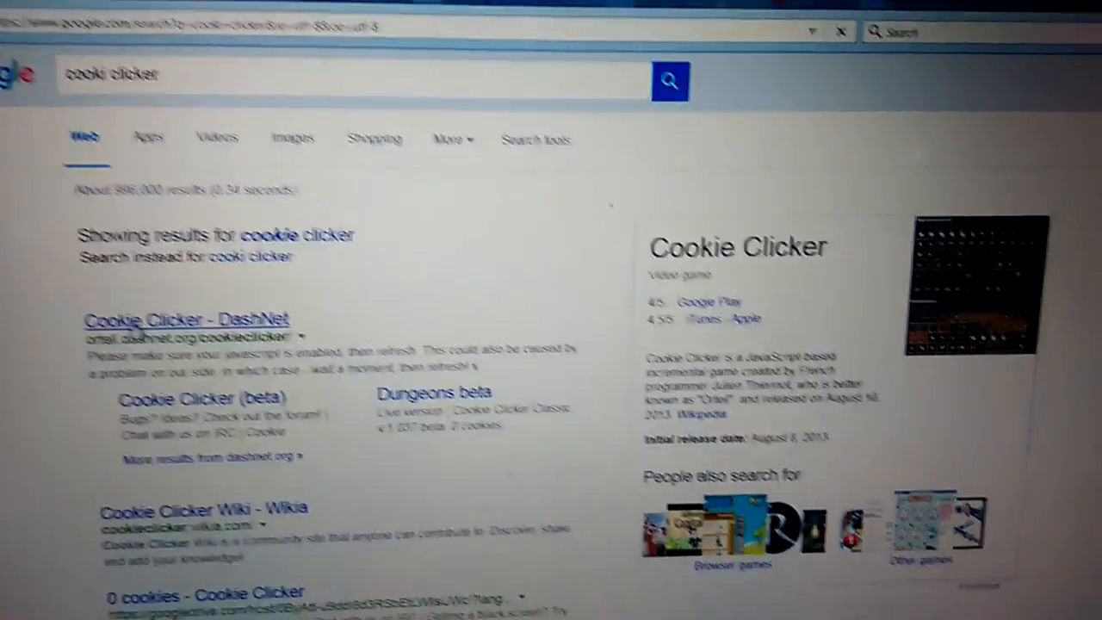
# Step: Go to the DashNet Cookie Clicker game page from the Google results
pyautogui.click(164, 317)
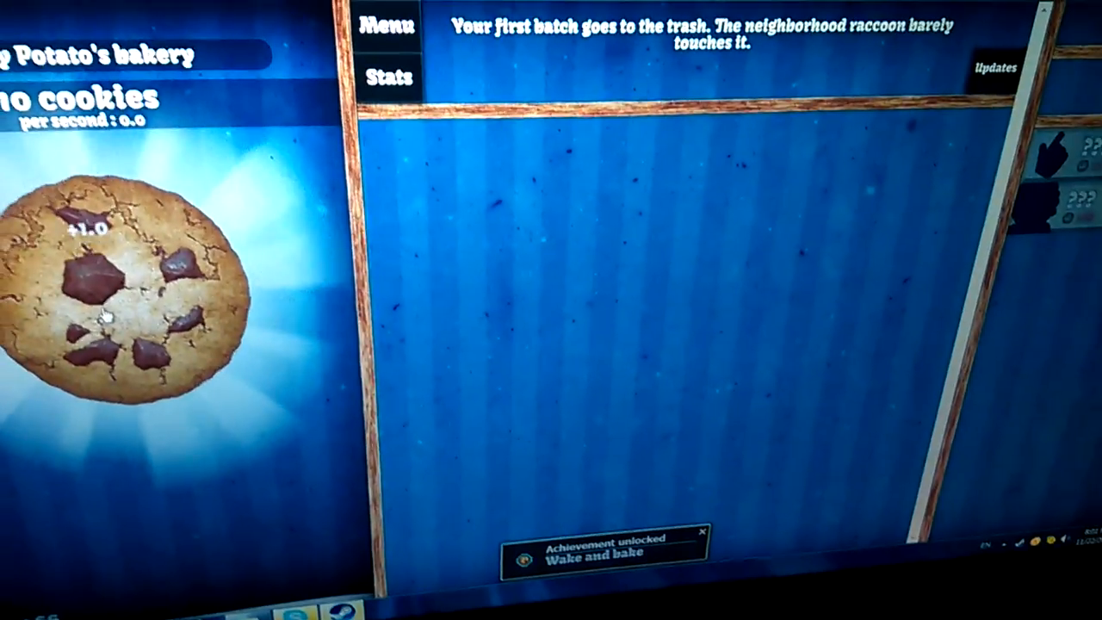
# Step: Bake cookies on the big cookie, reaching 20 and unlocking Wake and bake
pyautogui.click(117, 310)
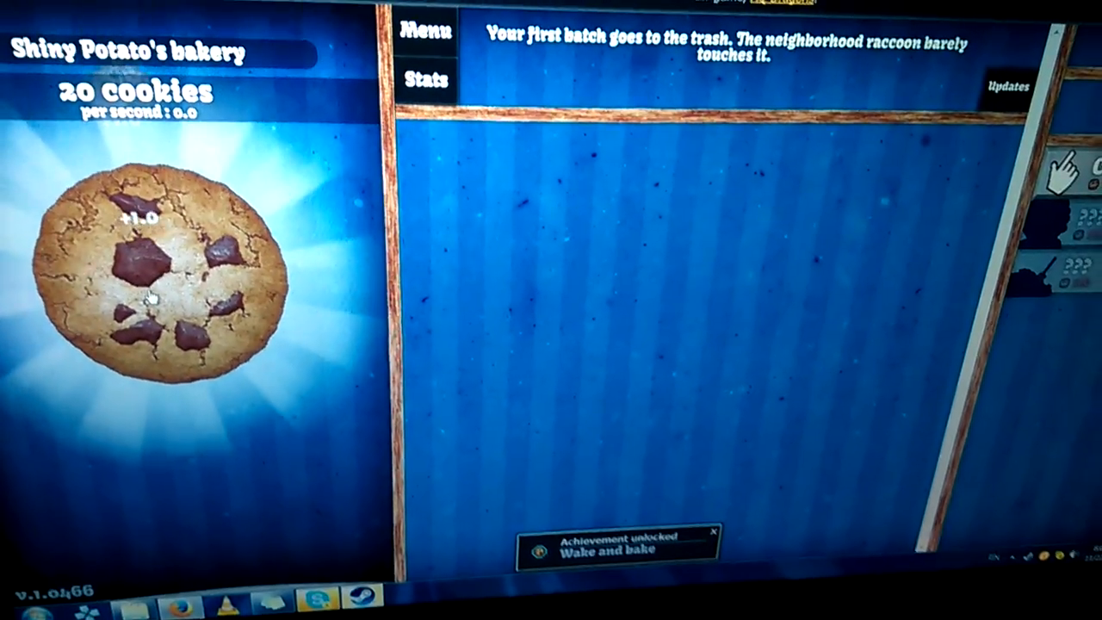
pyautogui.click(151, 297)
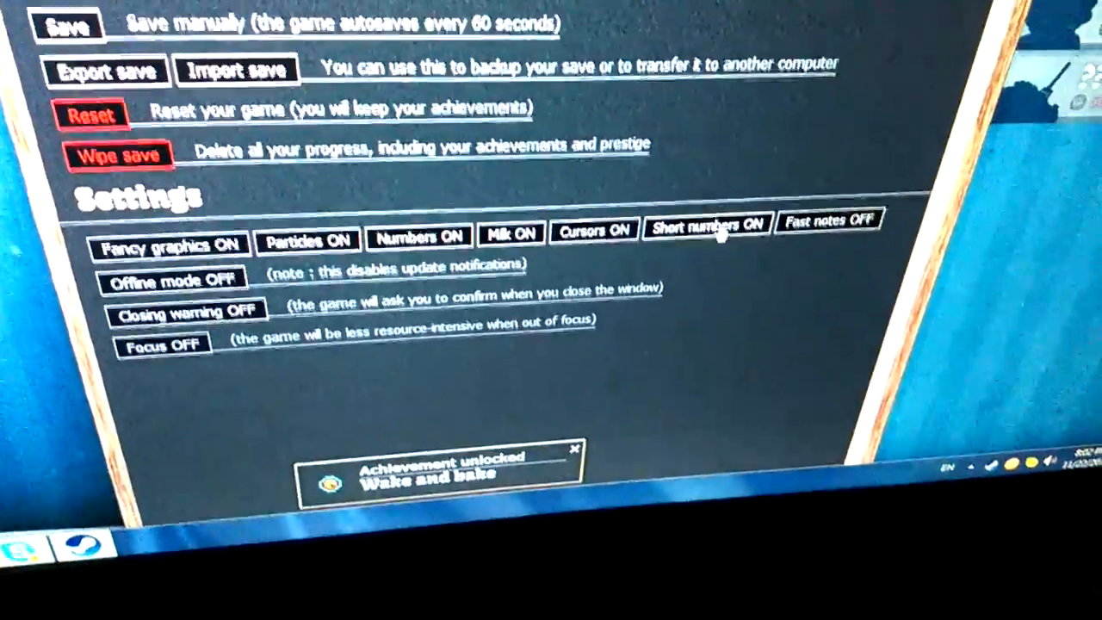
# Step: Switch Short numbers OFF and toggle Offline mode off then back ON
pyautogui.click(706, 229)
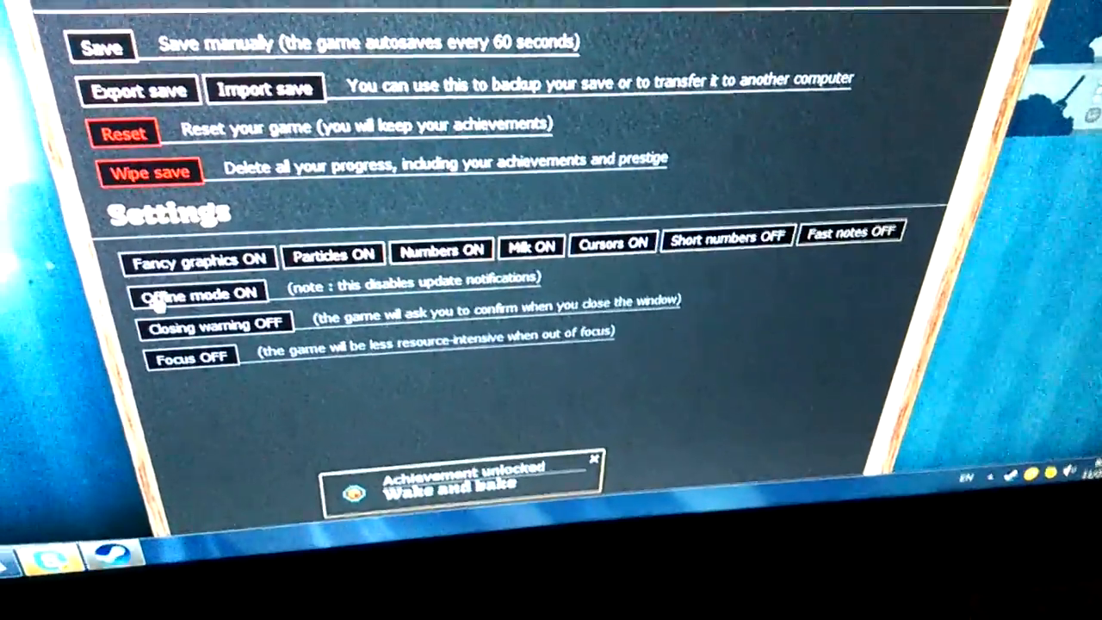
pyautogui.click(198, 292)
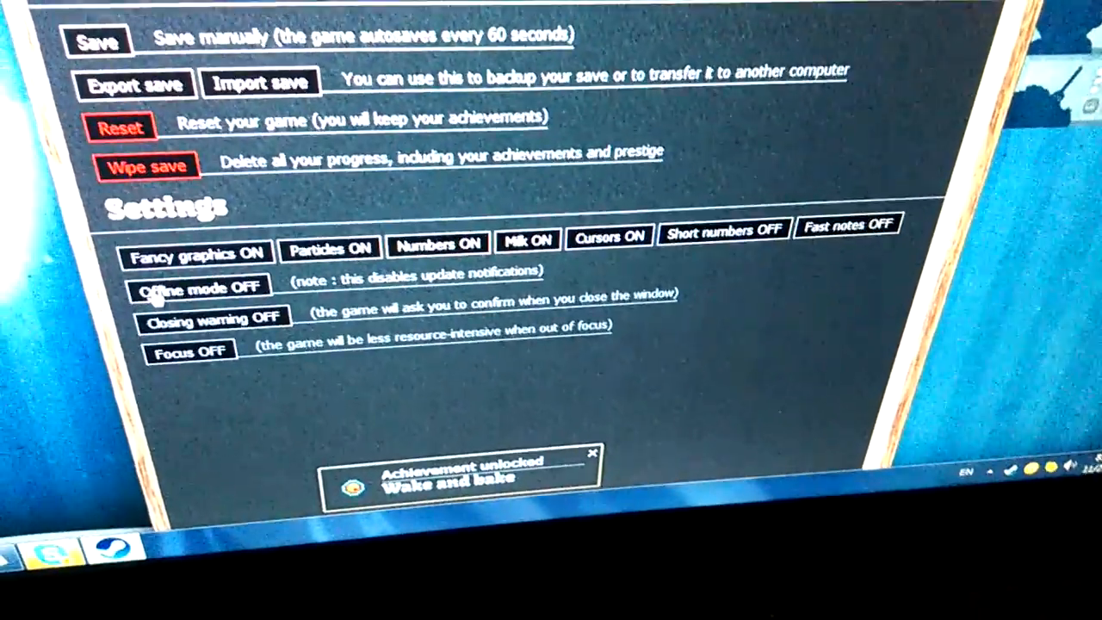
pyautogui.click(199, 284)
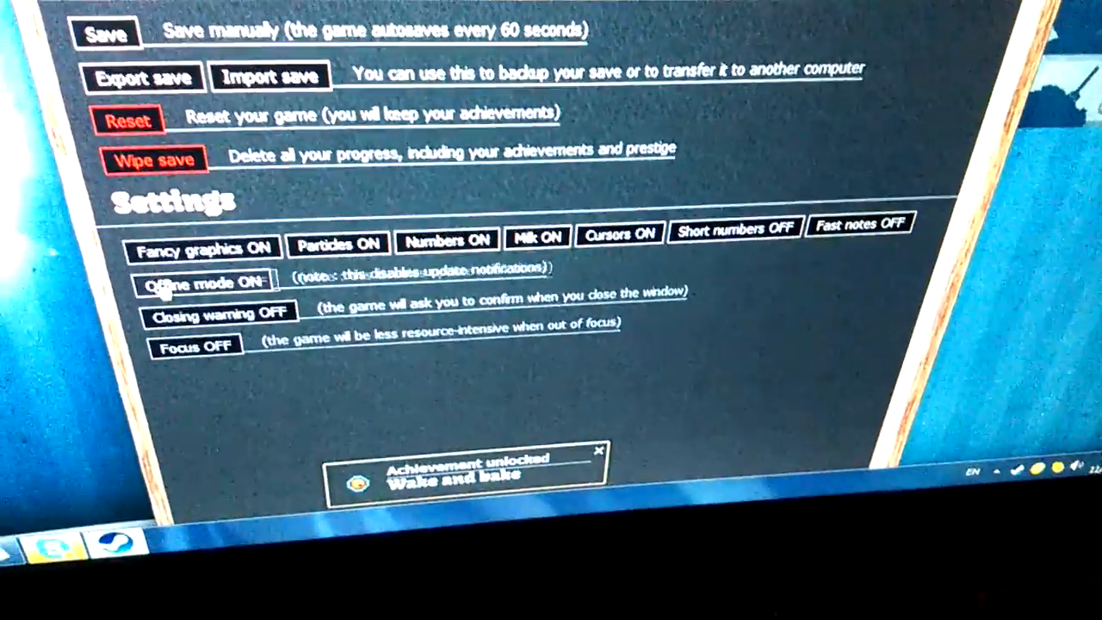